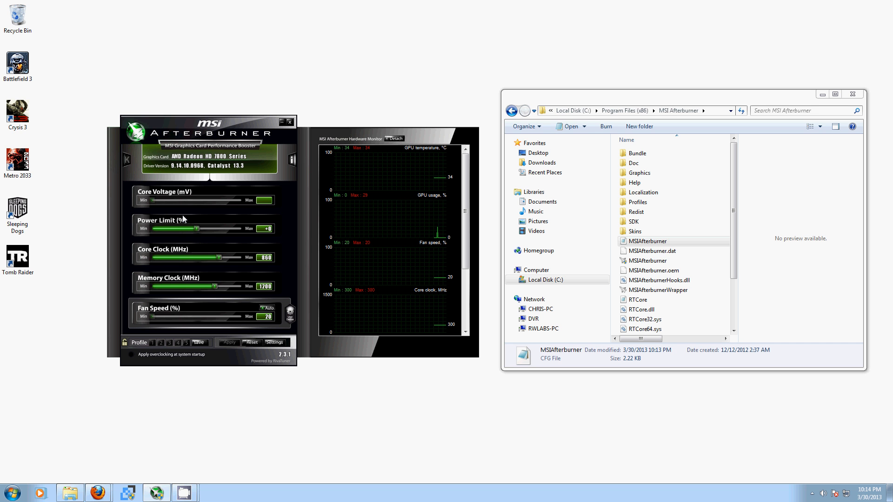
mouse_move(200, 249)
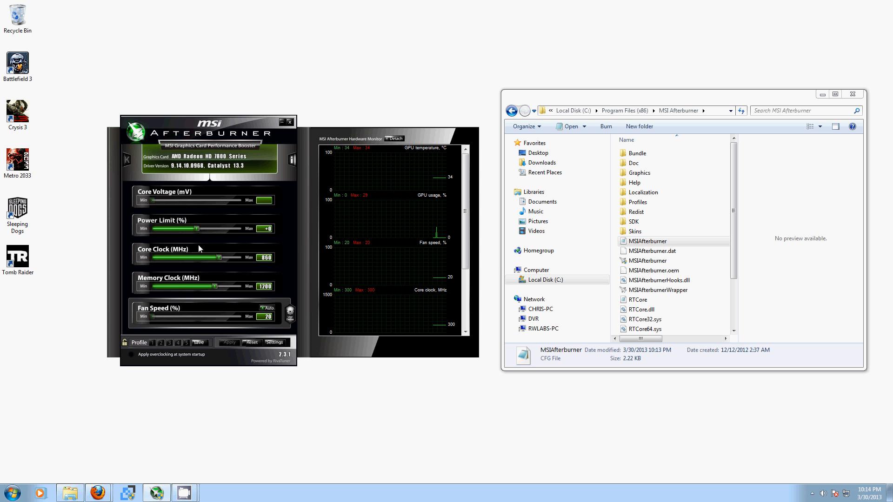
mouse_move(219, 257)
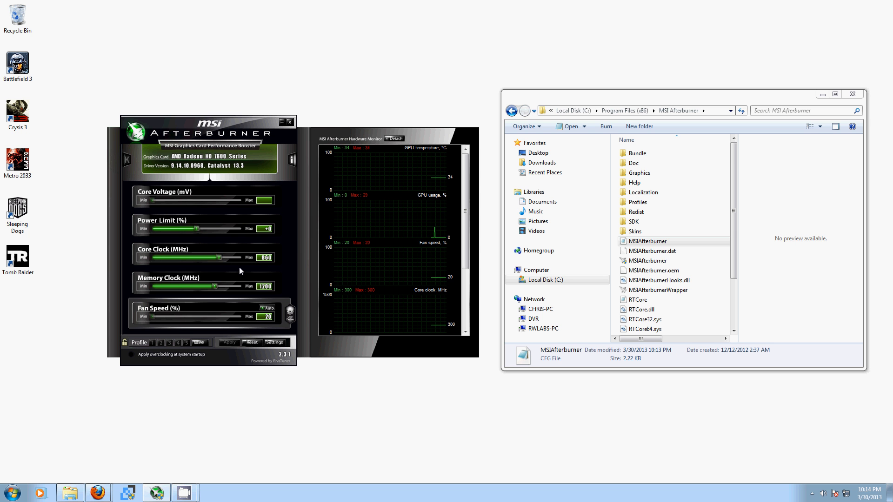
mouse_move(219, 257)
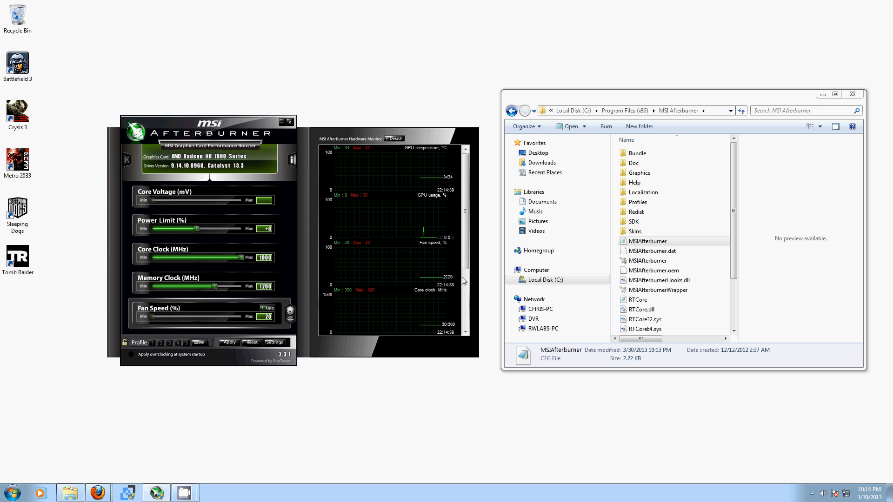
Apply the core clock raised to 1000 MHz
left_click(647, 241)
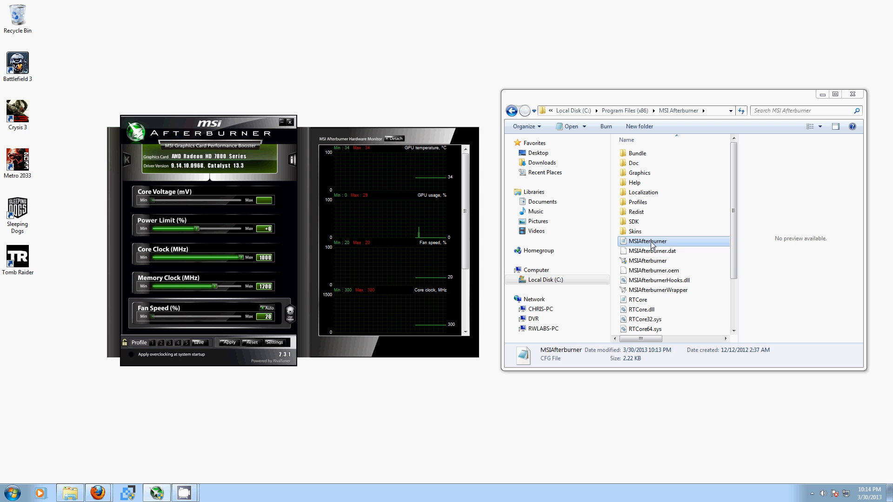
Grant the Users group Full control in MSIAfterburner.cfg's security permissions
right_click(646, 241)
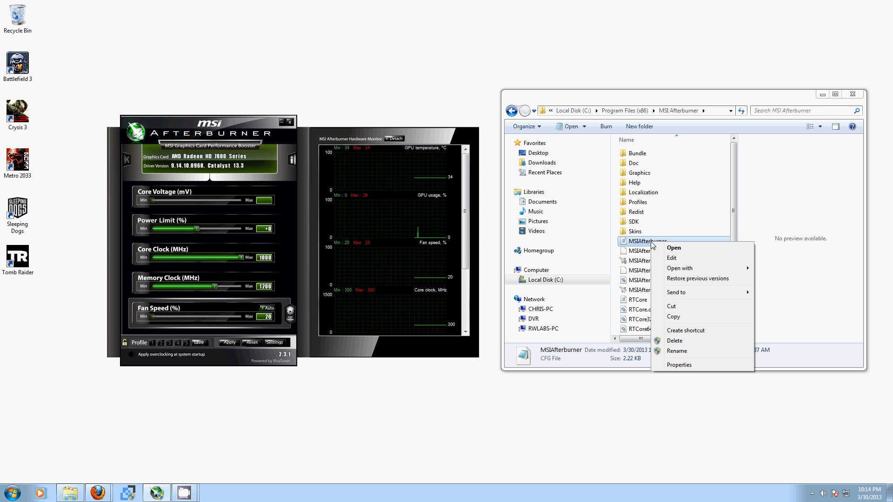
mouse_move(679, 365)
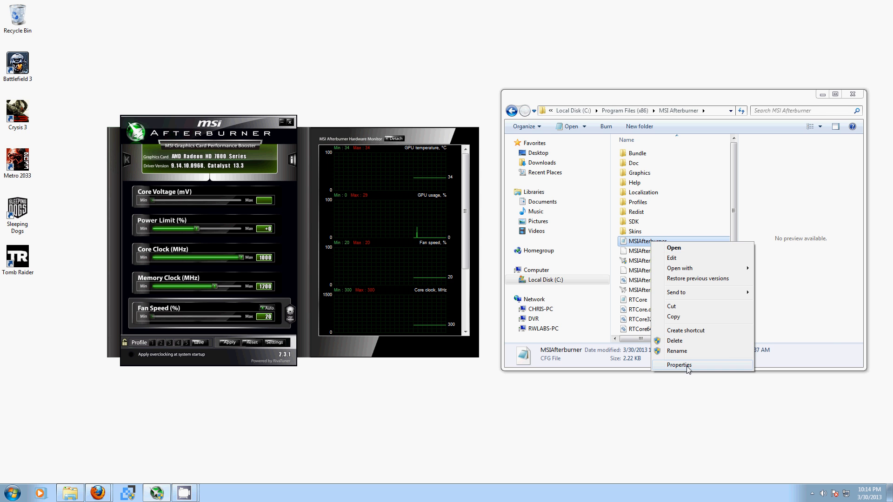
left_click(679, 365)
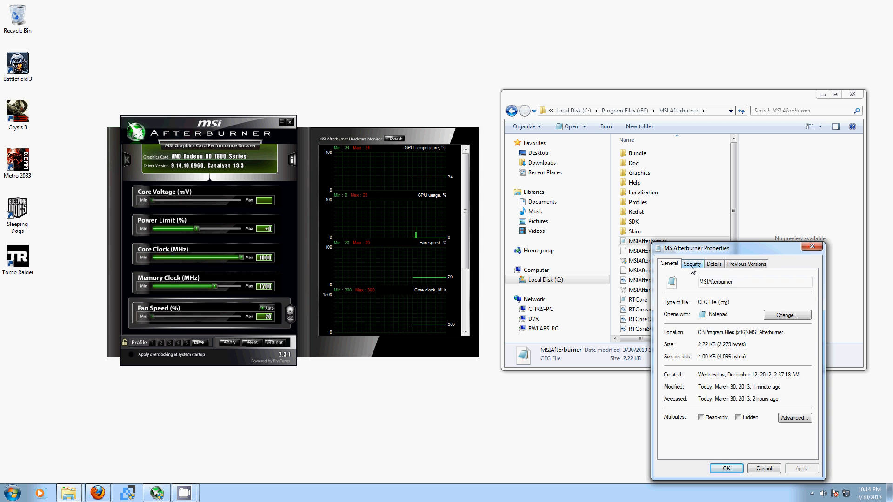
left_click(693, 264)
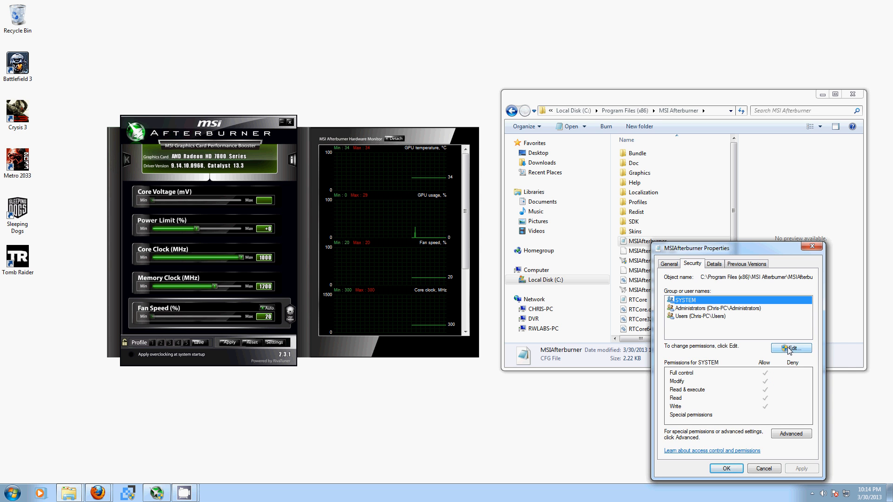
left_click(791, 348)
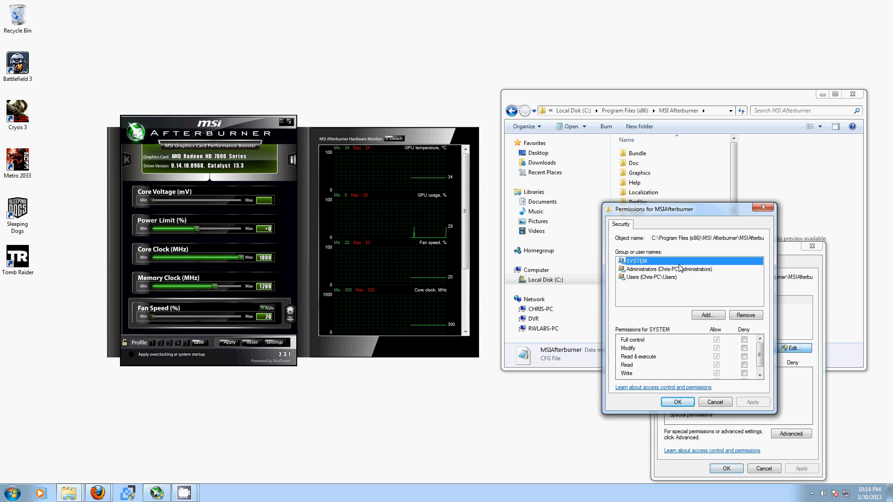
left_click(647, 277)
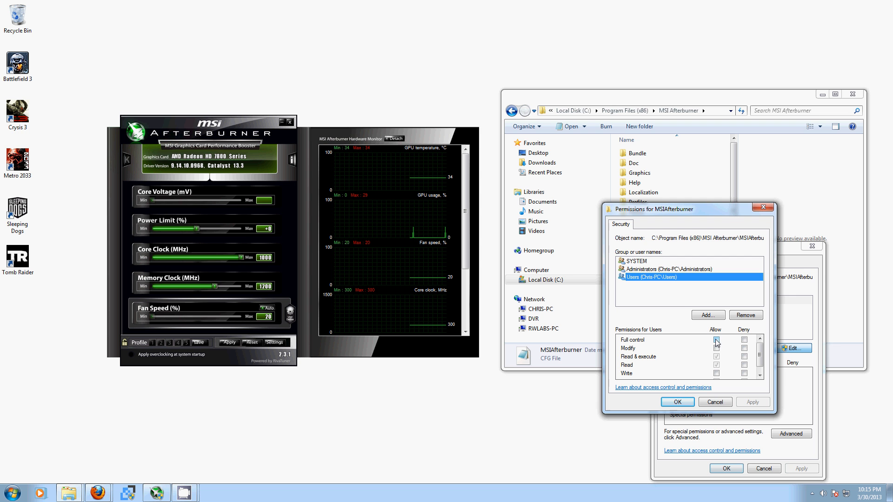
left_click(716, 340)
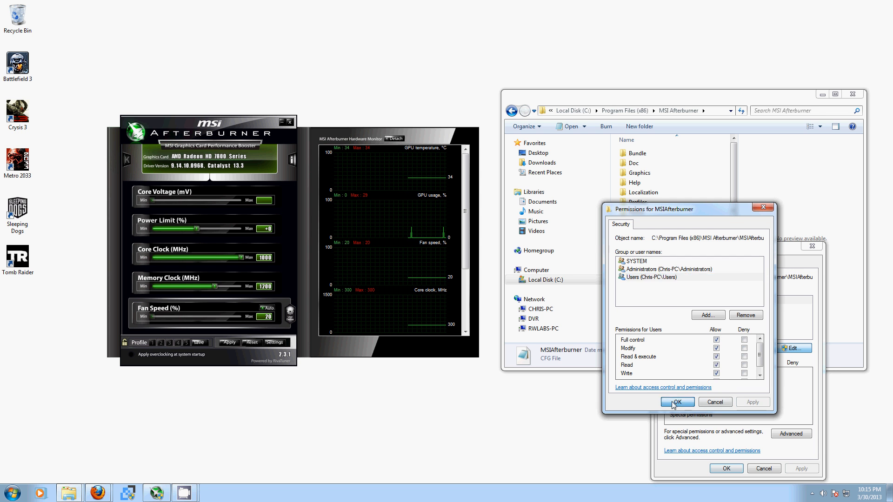
left_click(677, 402)
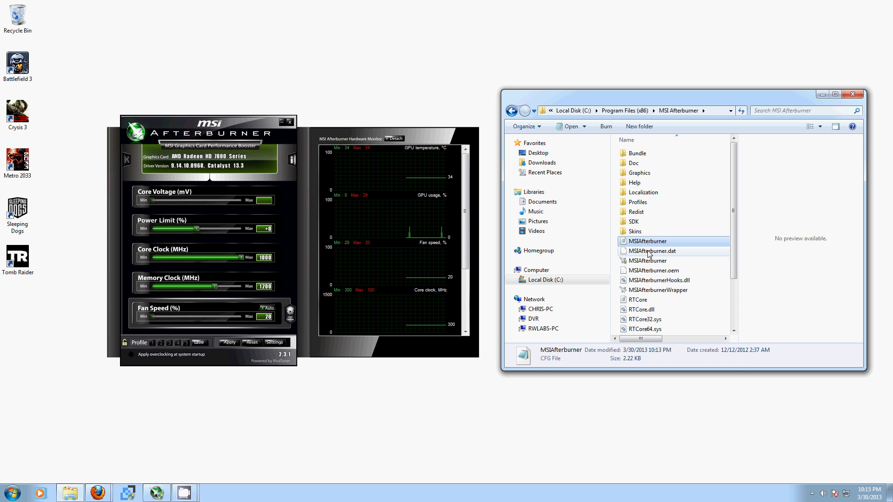
Open MSIAfterburner.cfg with Notepad
right_click(647, 241)
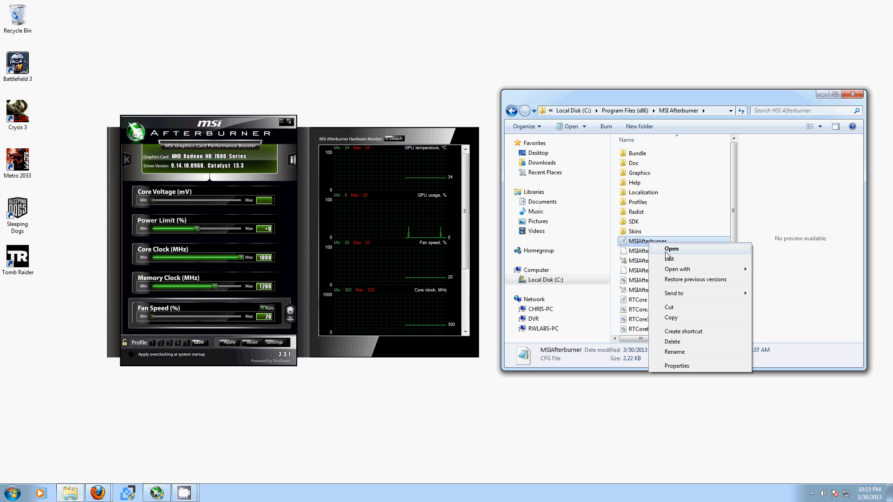
left_click(677, 268)
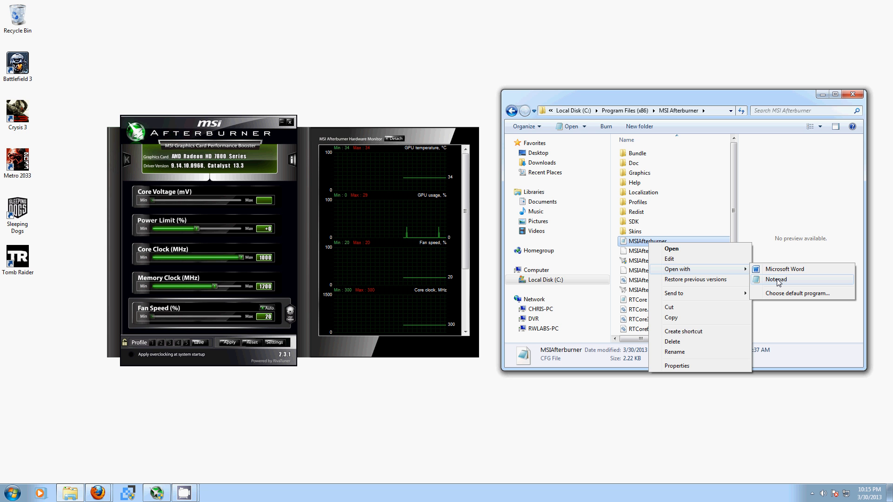
left_click(775, 279)
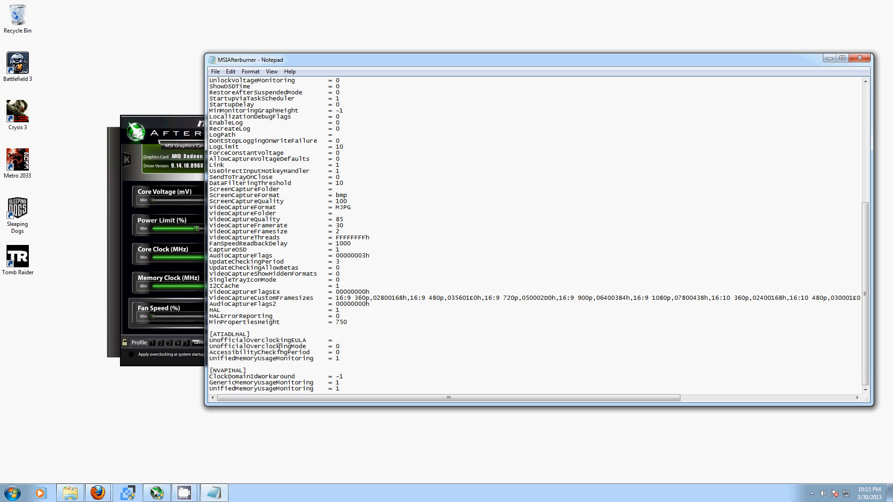
mouse_move(373, 383)
type("1")
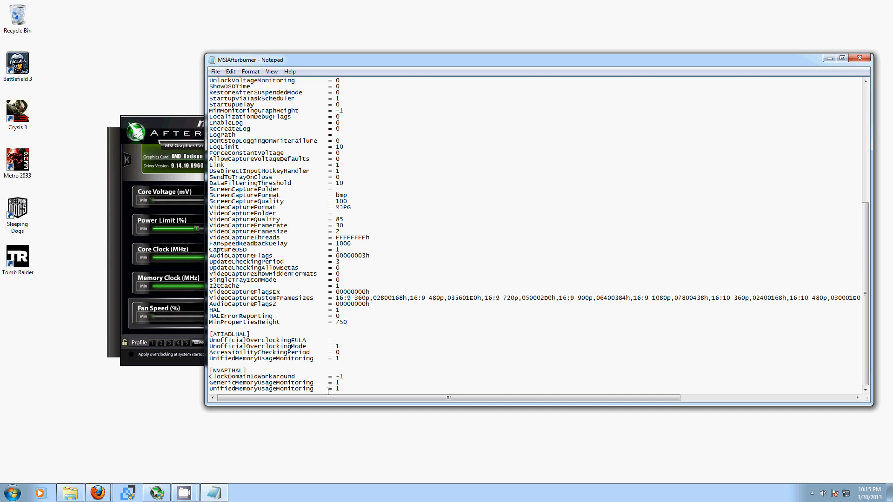
Enter the 'I confirm that I am aware of unofficial overclocking limitations…' EULA sentence
type("I confirm that I am aware of unofficial overclocking limitations and fully understand that MSI will not provide me any support on it")
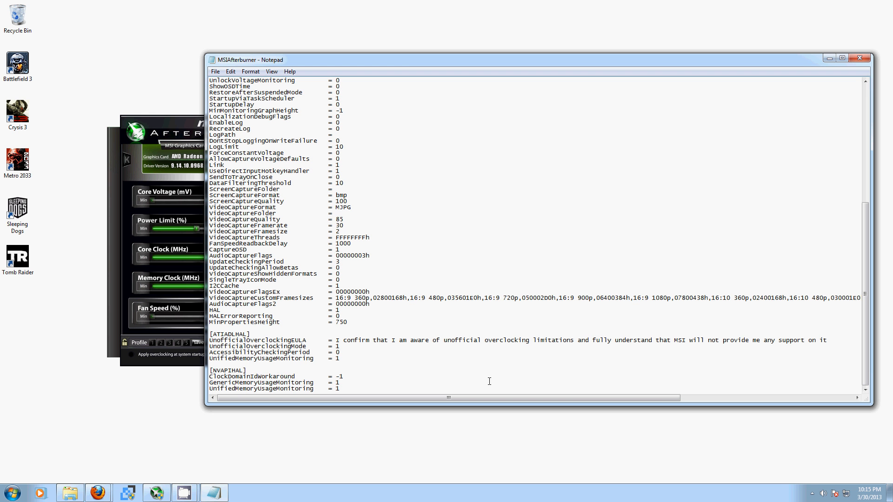
left_click(828, 340)
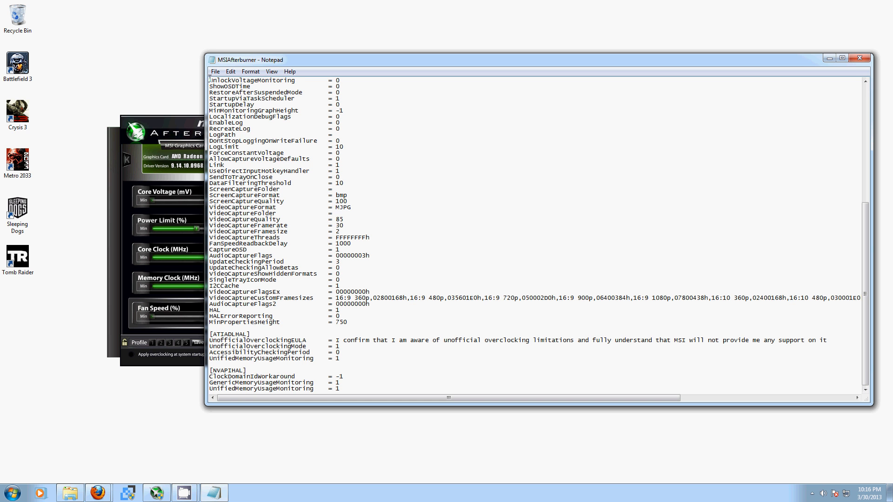
mouse_move(287, 142)
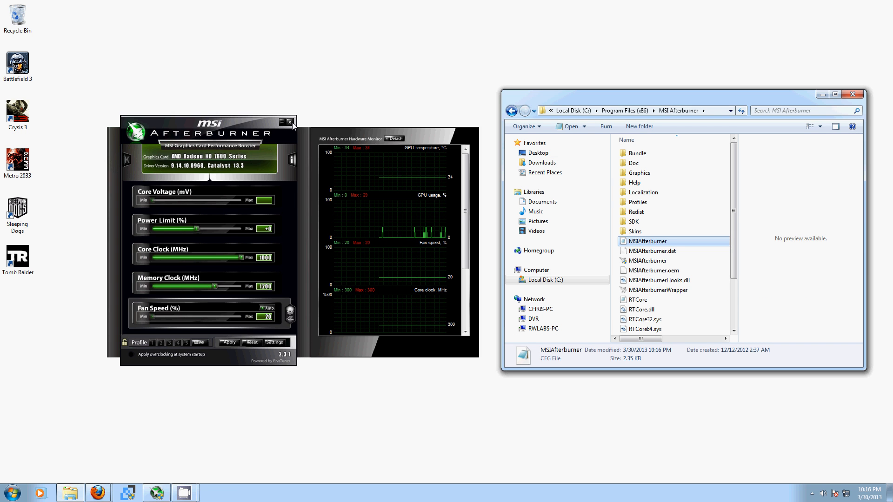
Close MSI Afterburner, then open and dismiss the Start menu
left_click(290, 122)
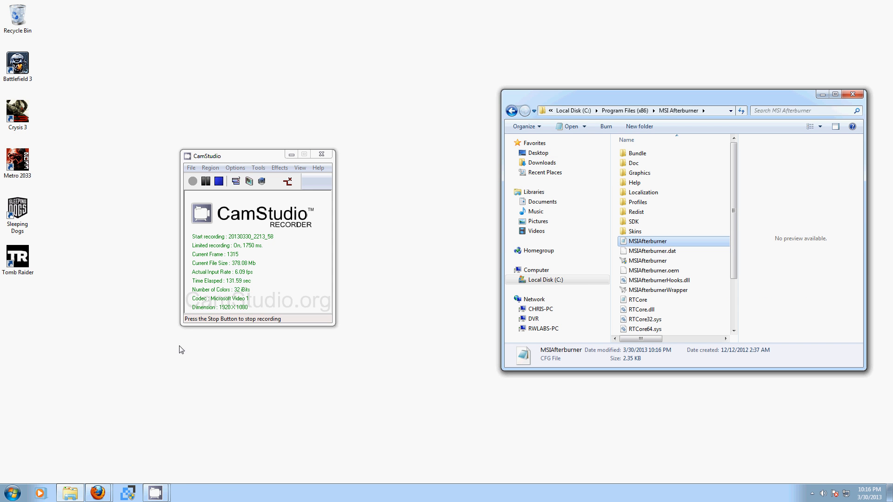
left_click(10, 492)
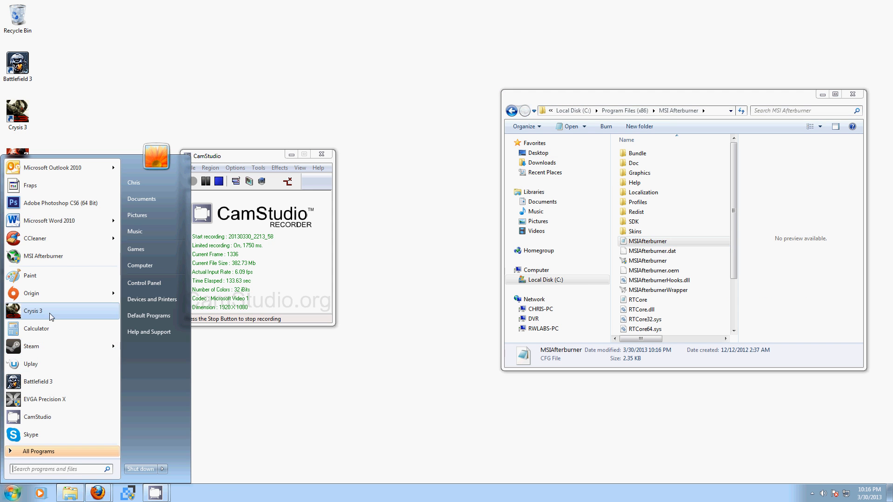
left_click(253, 339)
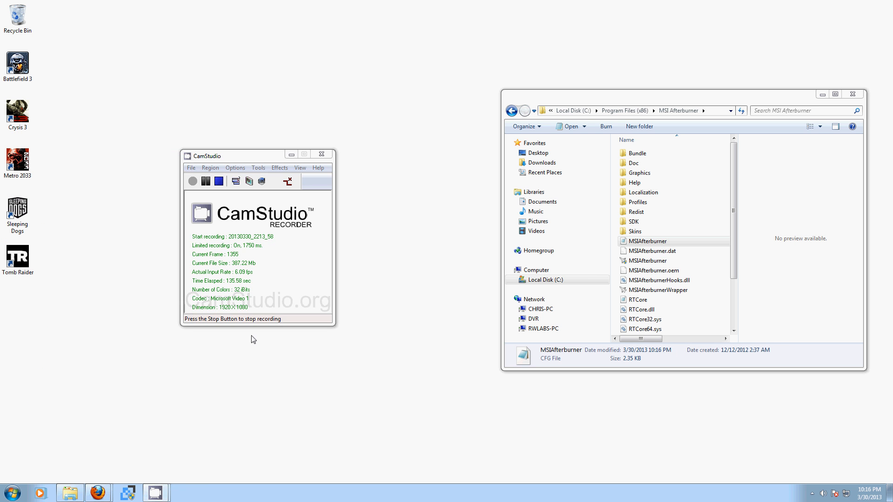